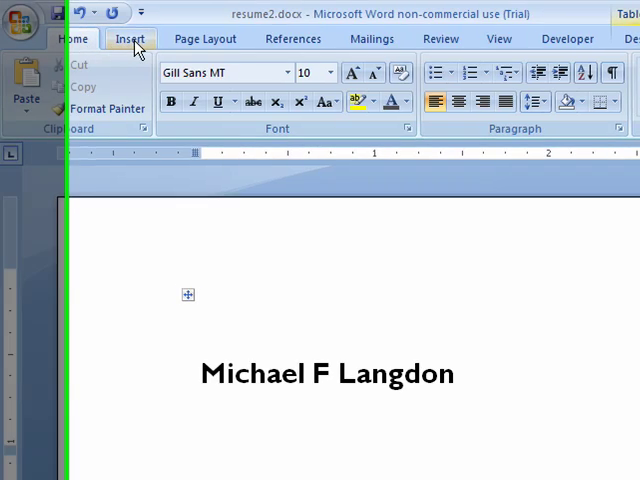
Show the Insert ribbon's Quick Parts list with the Field option above the resume
click(132, 38)
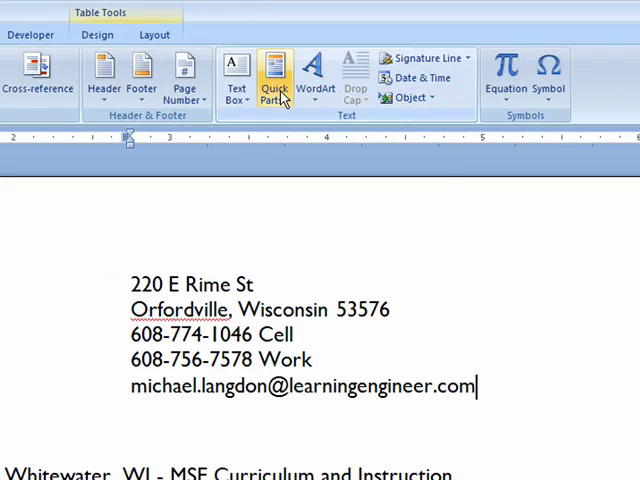
mouse_move(276, 96)
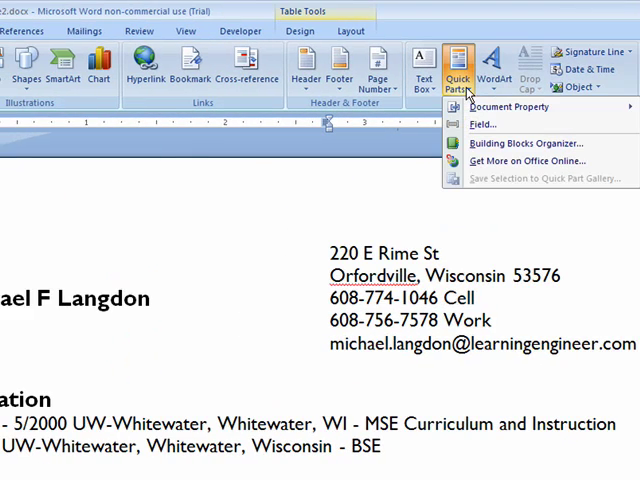
mouse_move(484, 124)
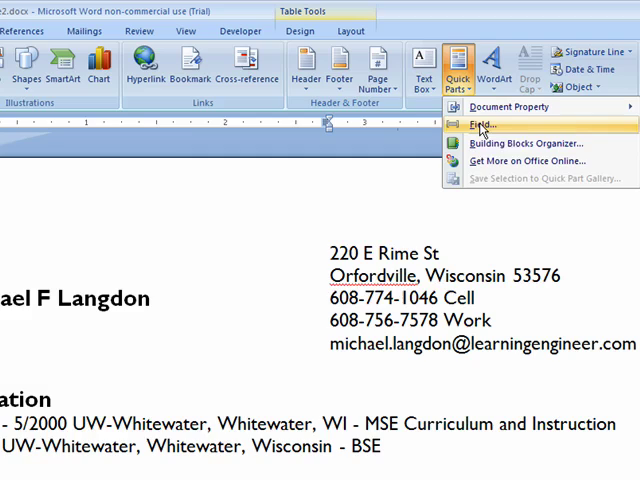
mouse_move(484, 126)
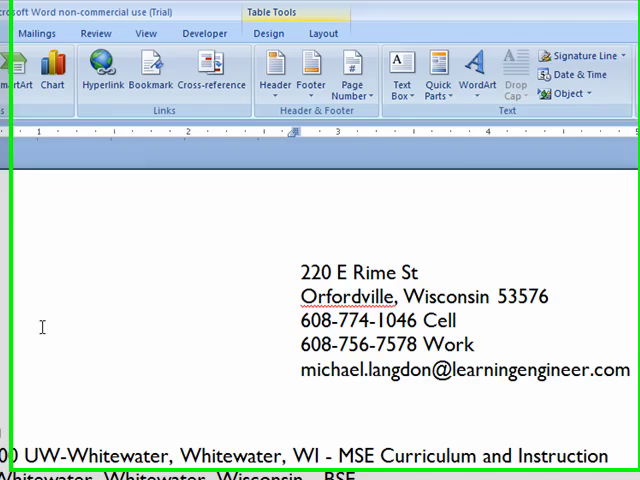
click(440, 76)
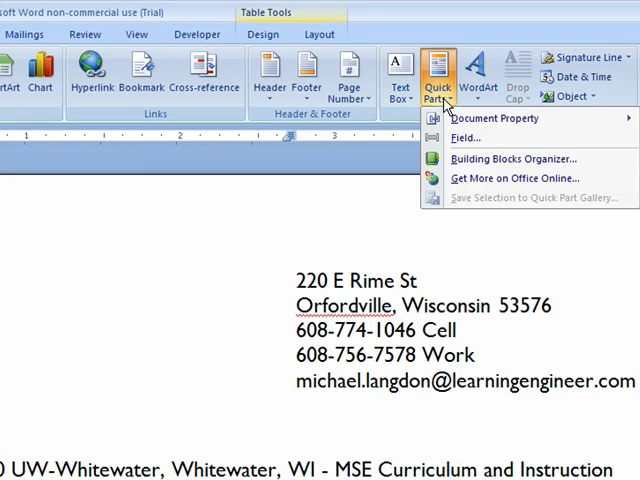
mouse_move(464, 138)
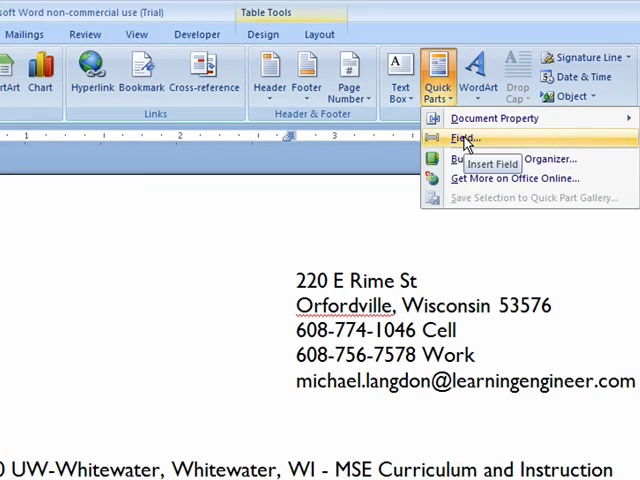
Start a new MacroButton field and select its default macro name for replacement
click(460, 138)
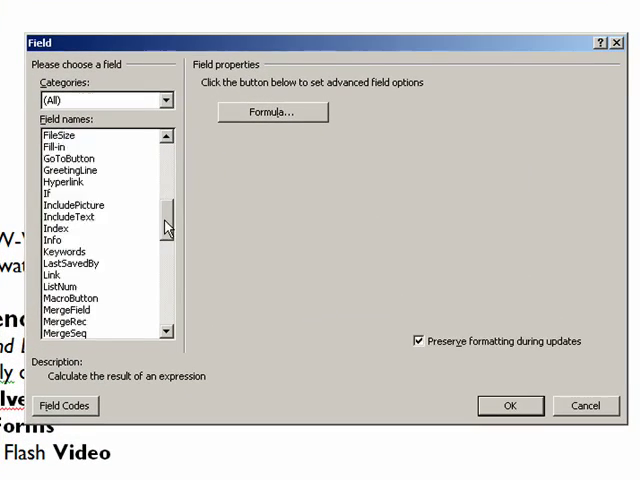
click(70, 240)
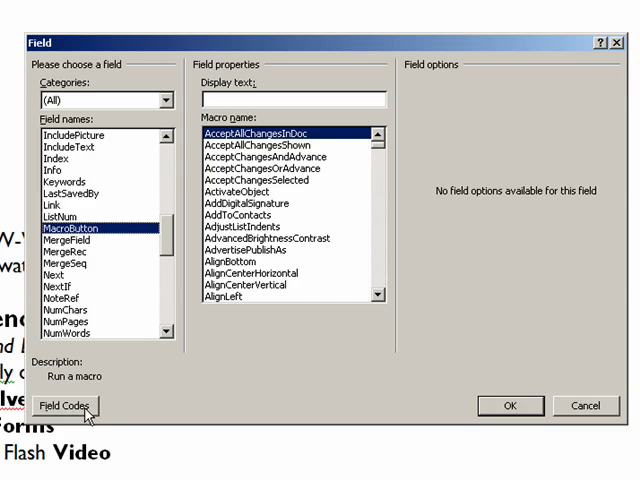
mouse_move(72, 412)
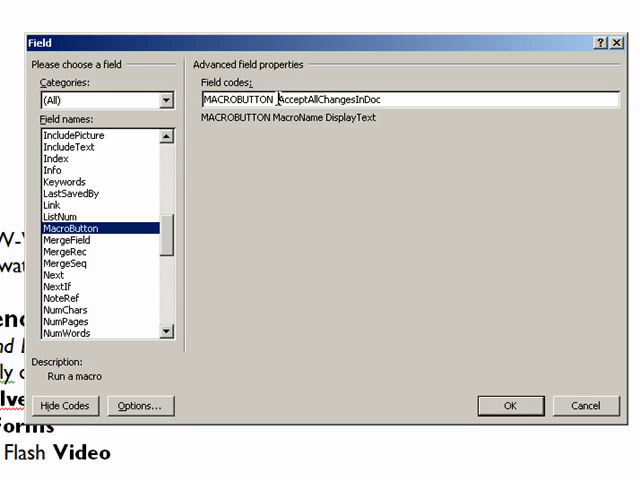
double_click(336, 96)
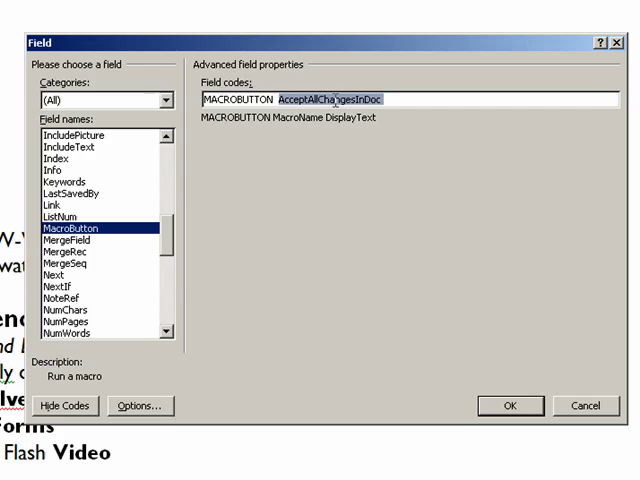
Enter the field code 'noname [Click here to enter your name]' as the placeholder text
text(n)
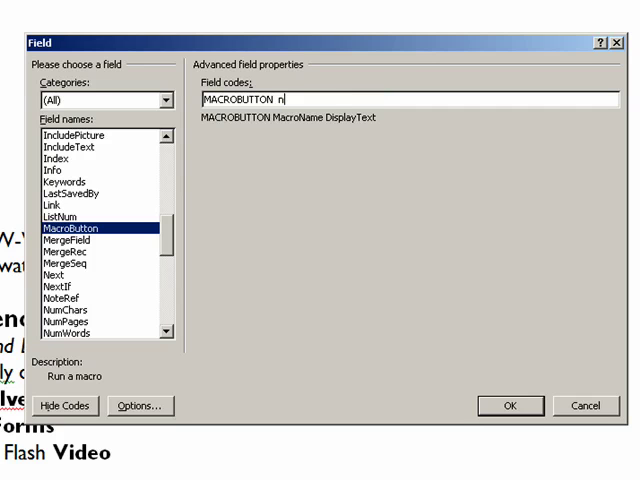
text(oname)
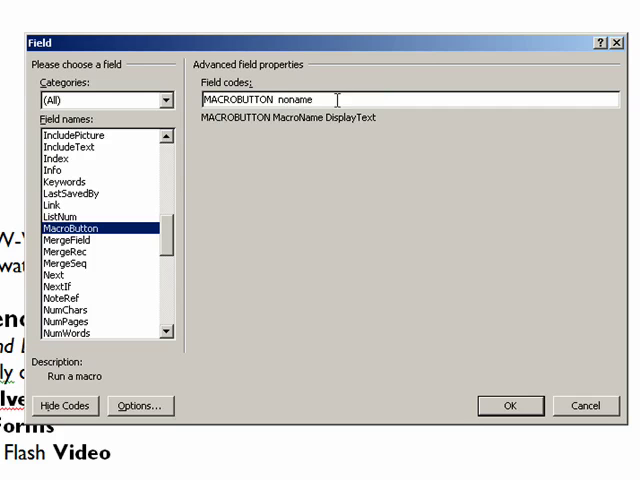
text([)
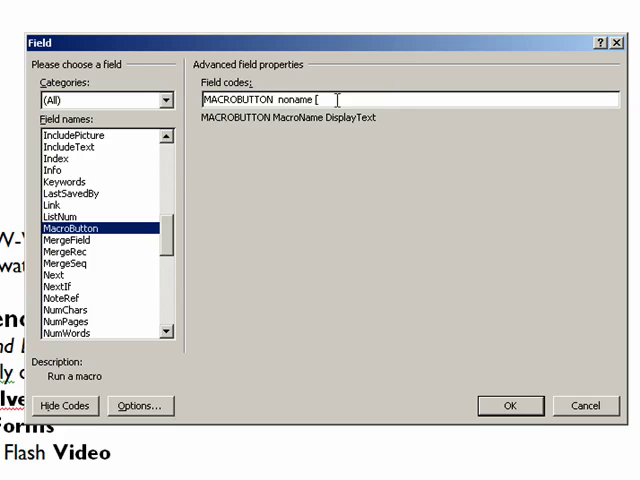
text(You])
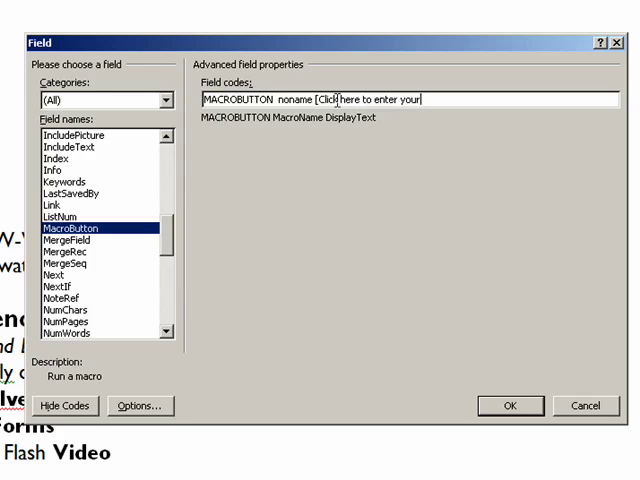
text(name)
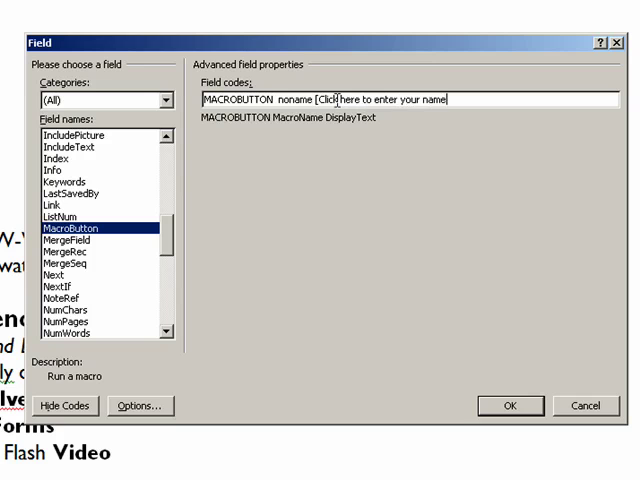
text(])
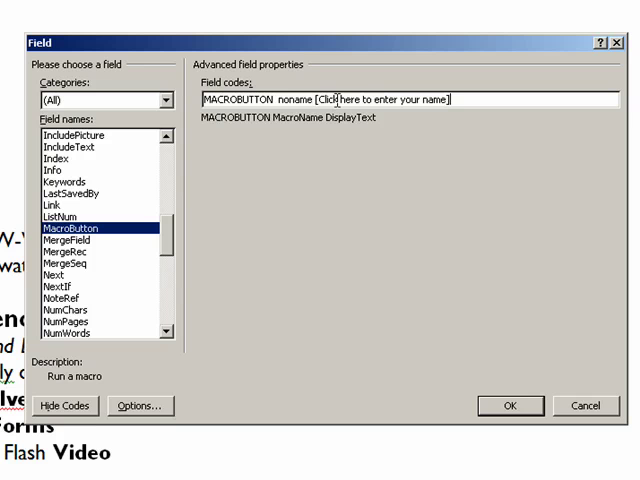
mouse_move(480, 102)
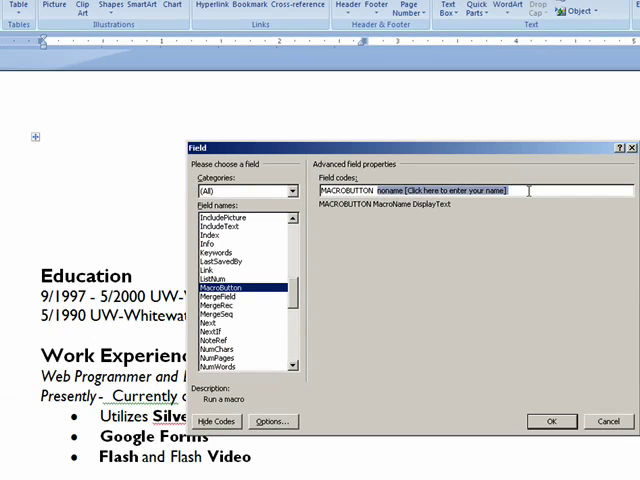
mouse_move(548, 228)
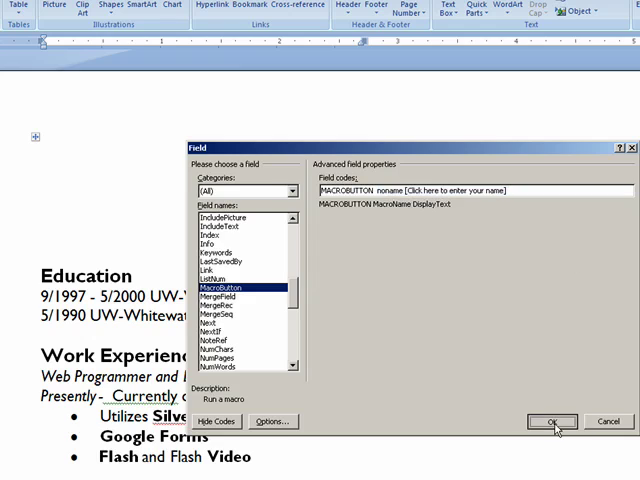
click(552, 422)
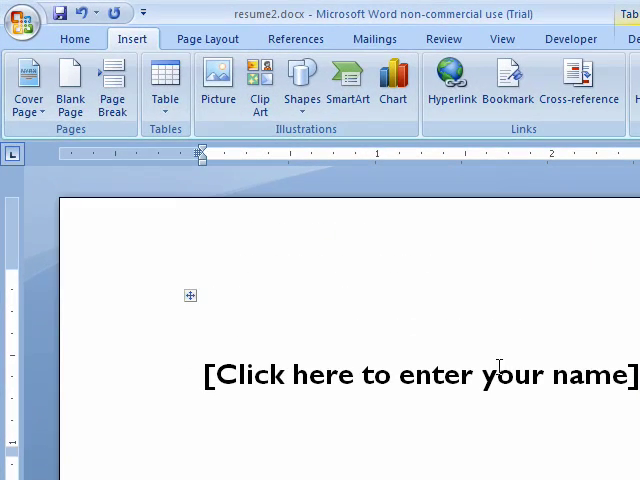
mouse_move(456, 384)
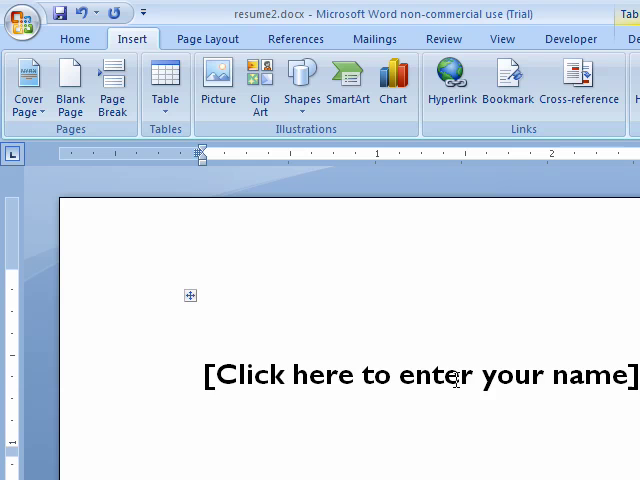
click(456, 376)
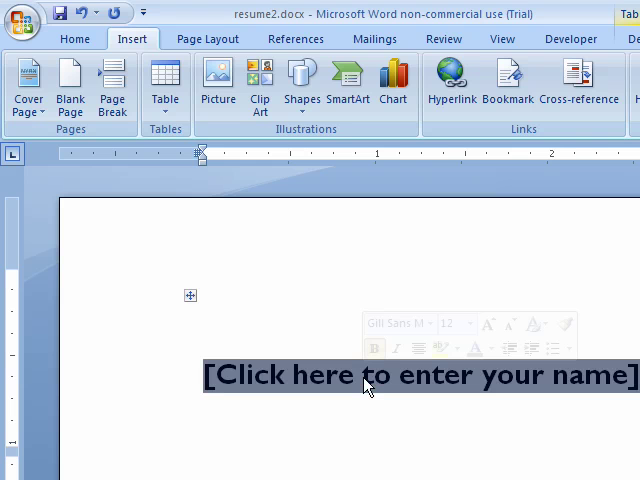
text(Michael F La)
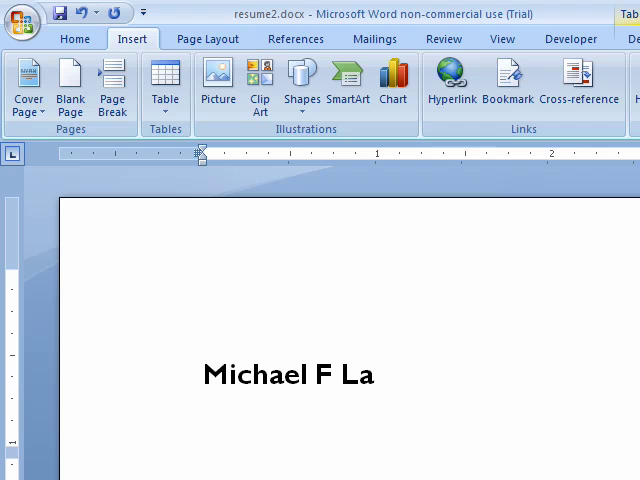
text(ngdon)
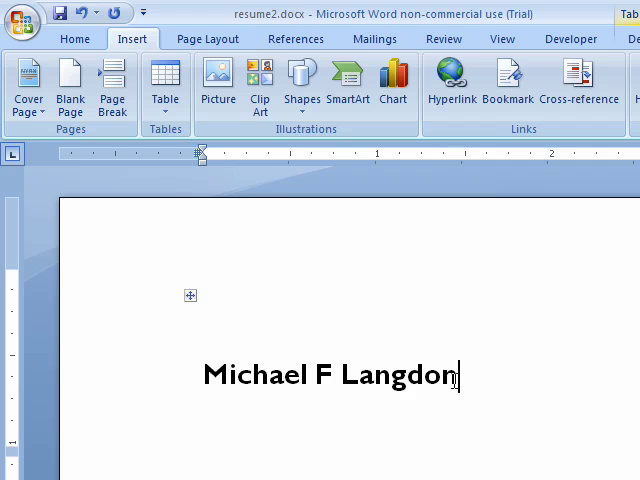
mouse_move(502, 362)
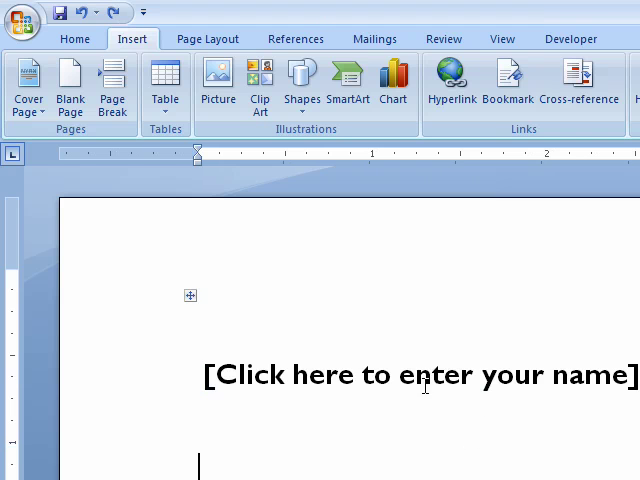
Select the name placeholder and toggle italic on then off, leaving it bold and upright
click(420, 376)
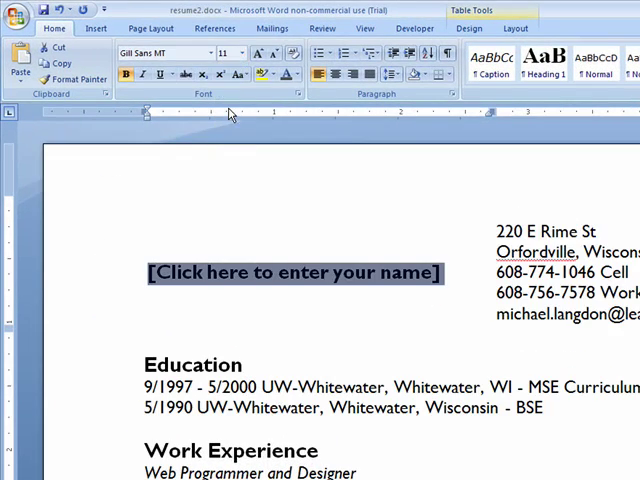
click(140, 74)
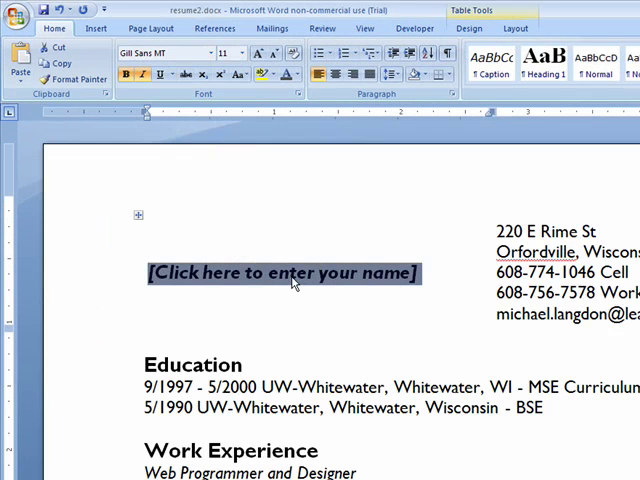
mouse_move(168, 104)
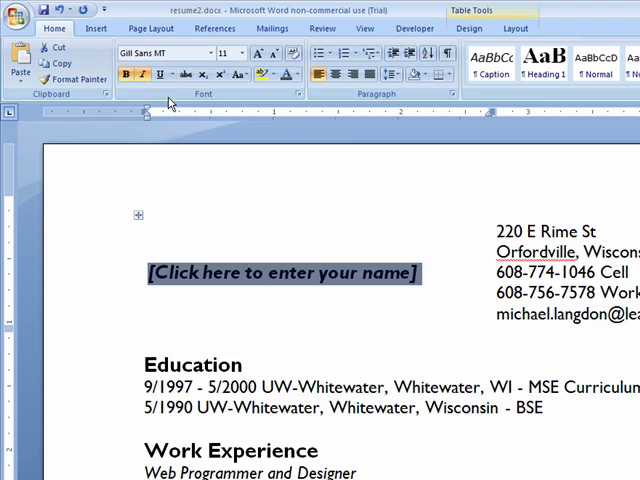
click(336, 212)
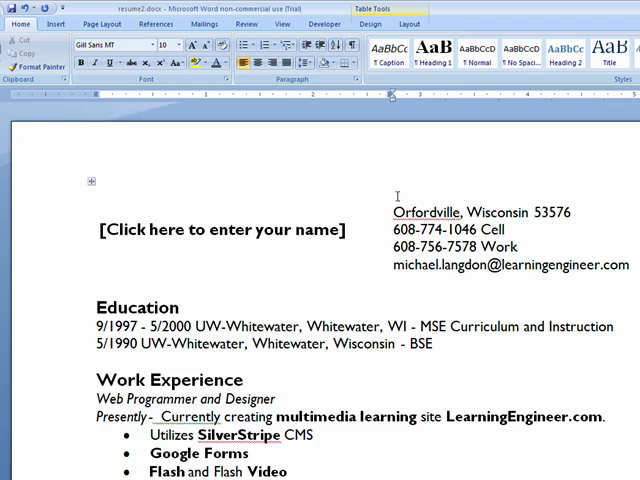
Add a MacroButton field with code 'MACROBUTTON noname [Address]' on the street address line
click(58, 24)
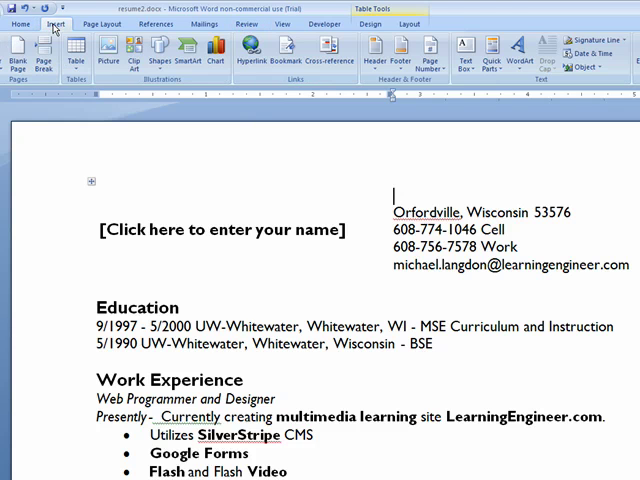
click(500, 52)
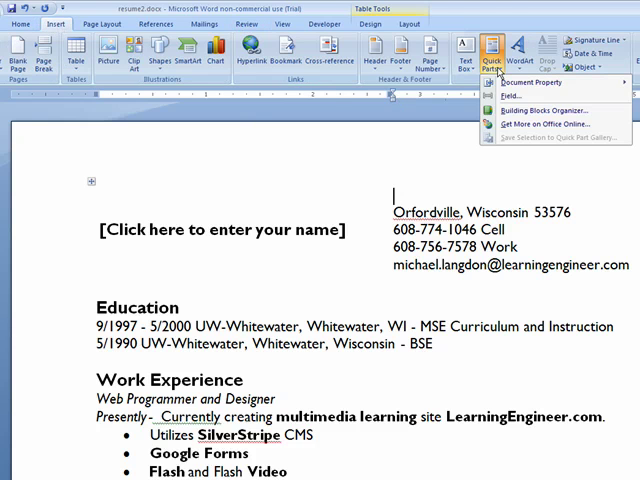
click(520, 96)
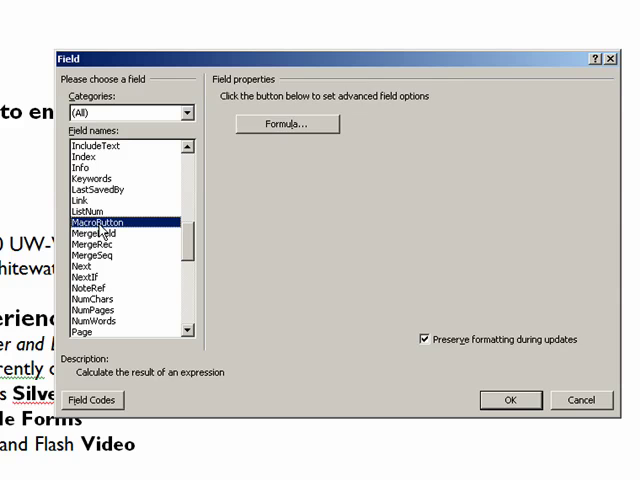
click(100, 220)
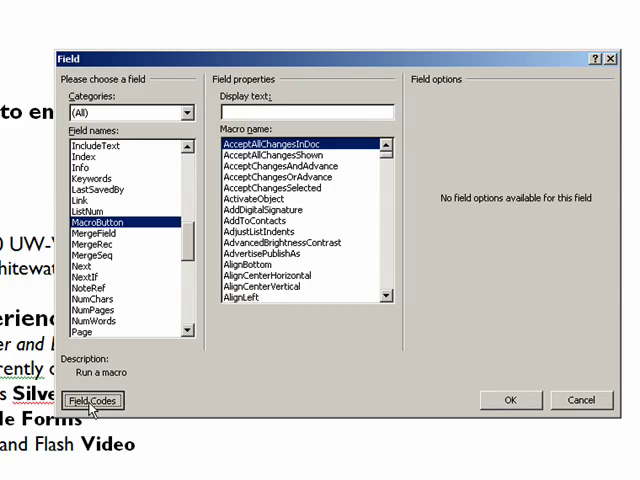
click(100, 402)
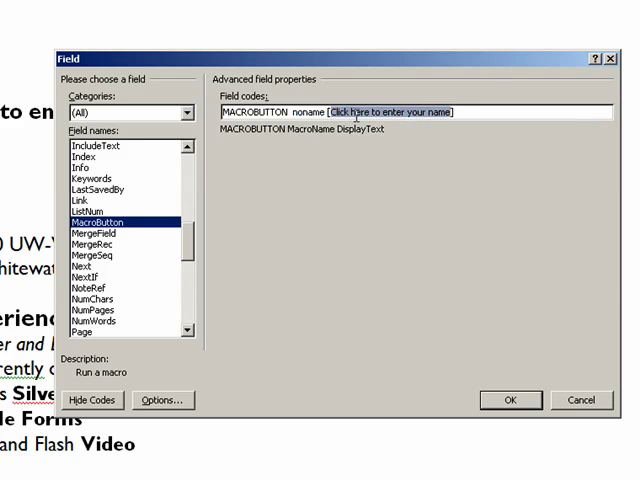
text(Address])
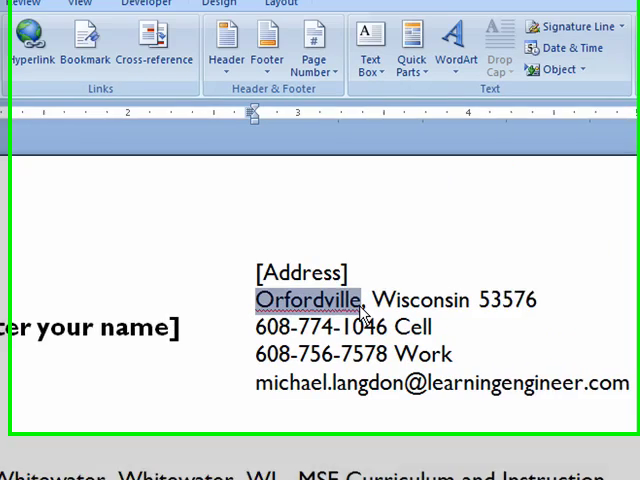
Delete Orfordville and insert a [City] MacroButton placeholder before Wisconsin 53576
key(Delete)
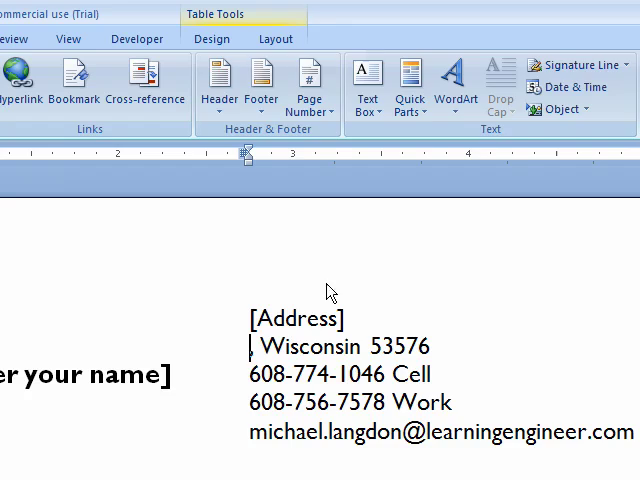
click(408, 84)
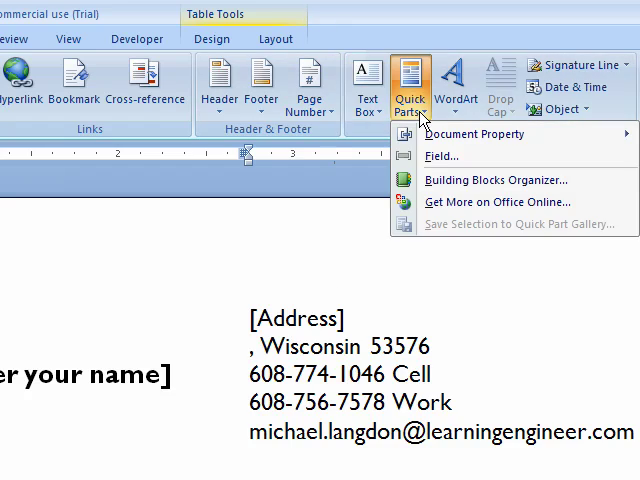
click(444, 156)
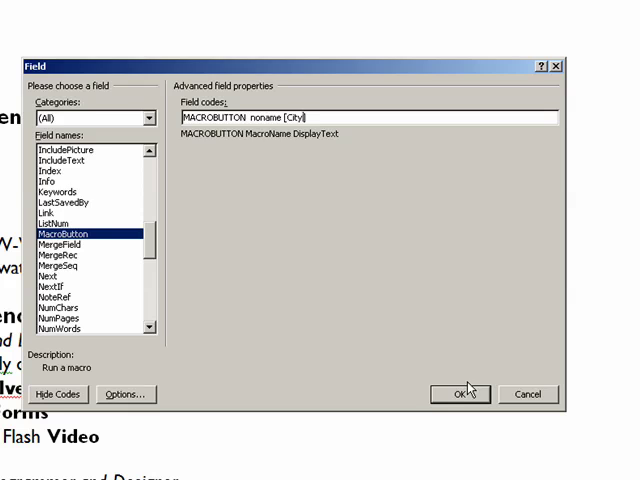
click(470, 392)
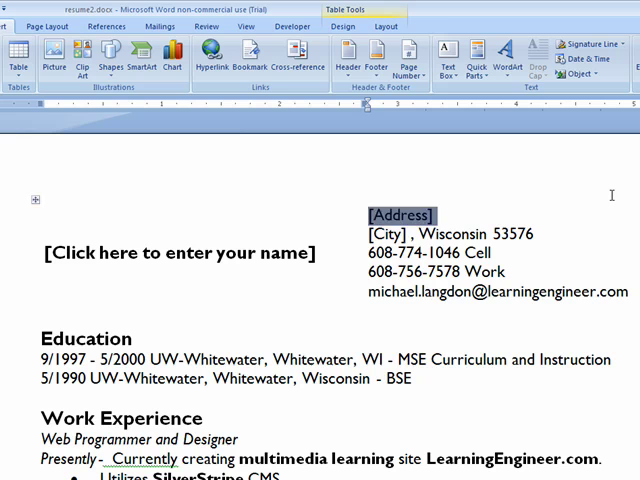
text(220)
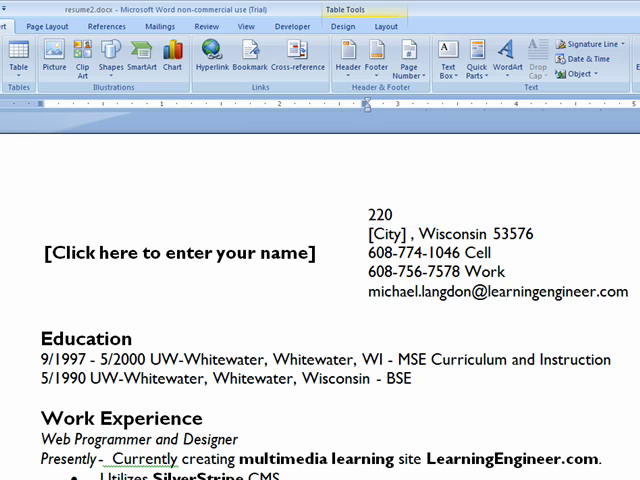
text(E R)
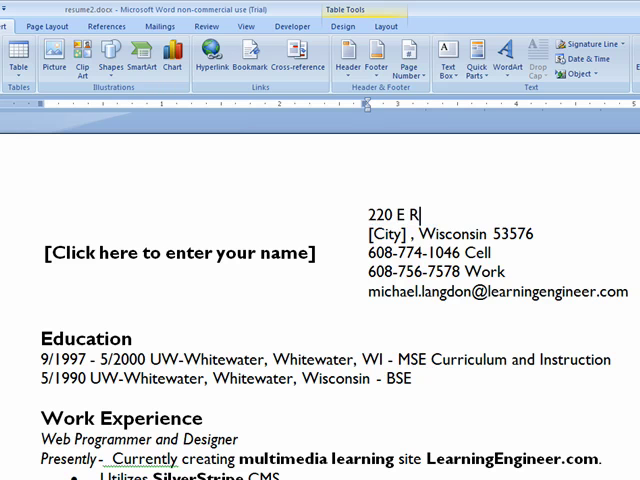
text(imte St)
click(388, 232)
text(Orfor)
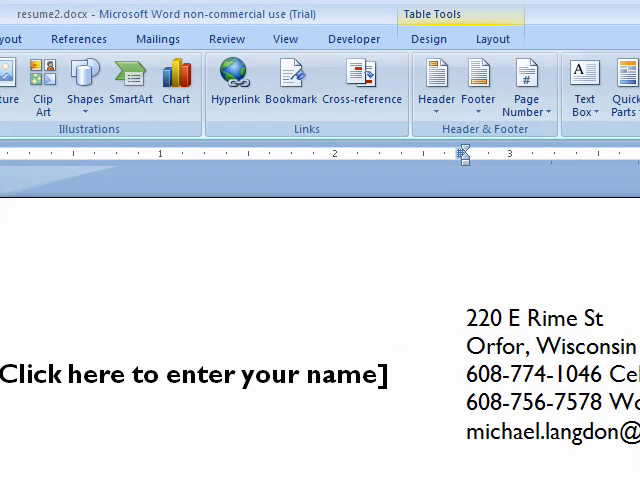
text(dville)
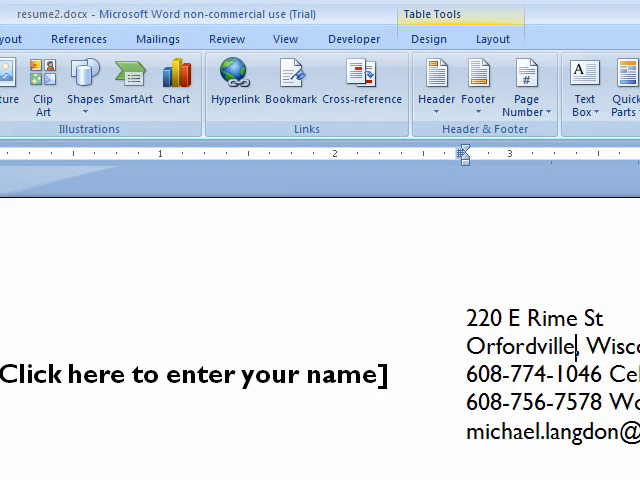